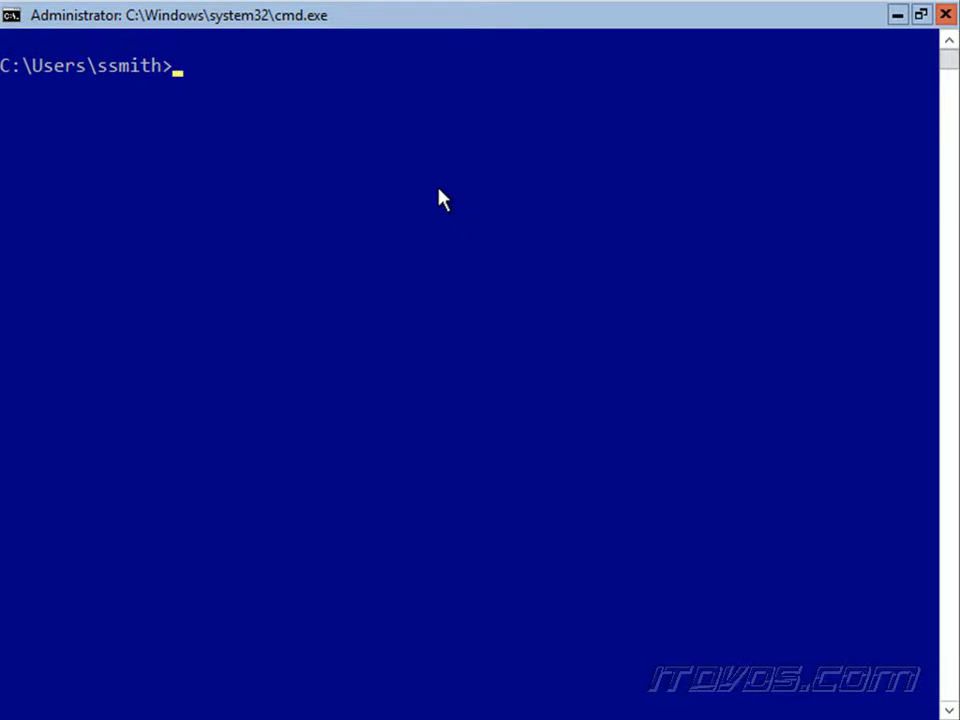
pyautogui.write('ipconfig')
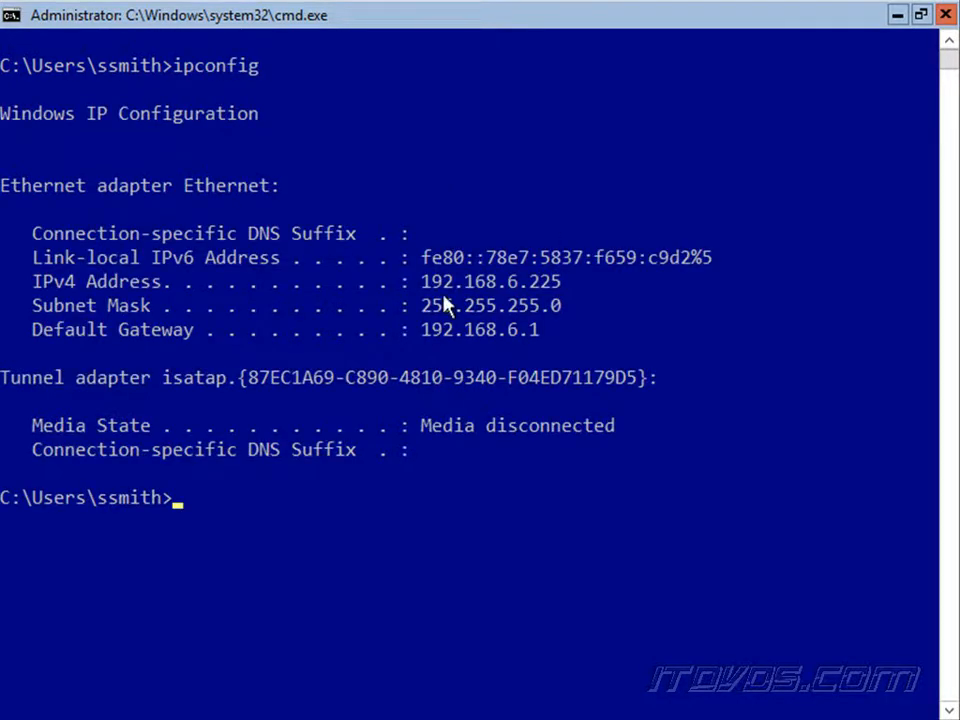
pyautogui.moveTo(220, 356)
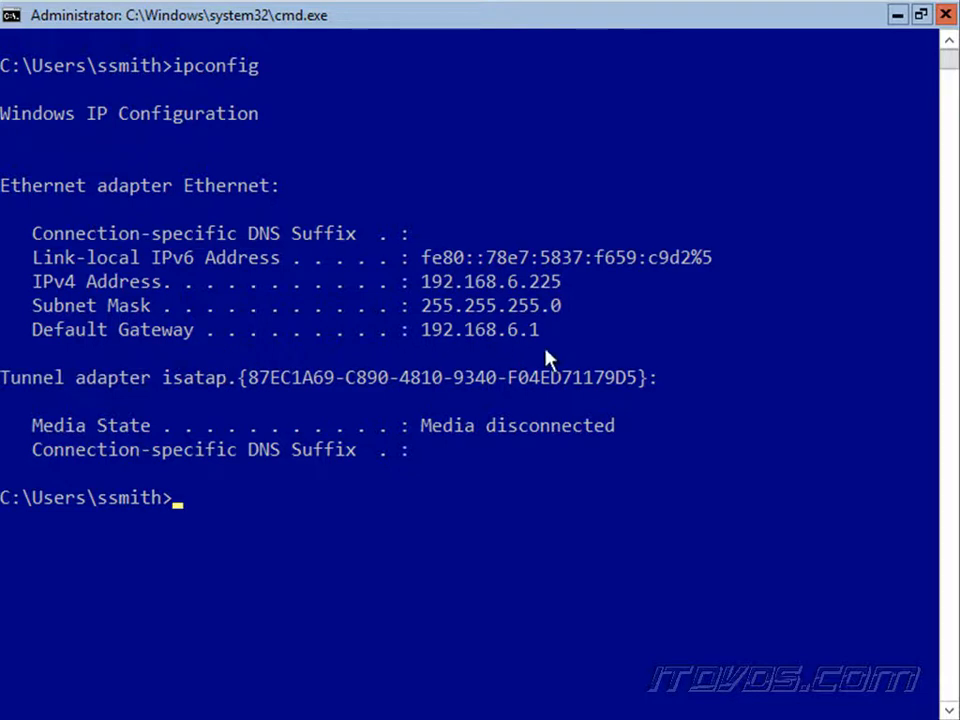
pyautogui.moveTo(600, 540)
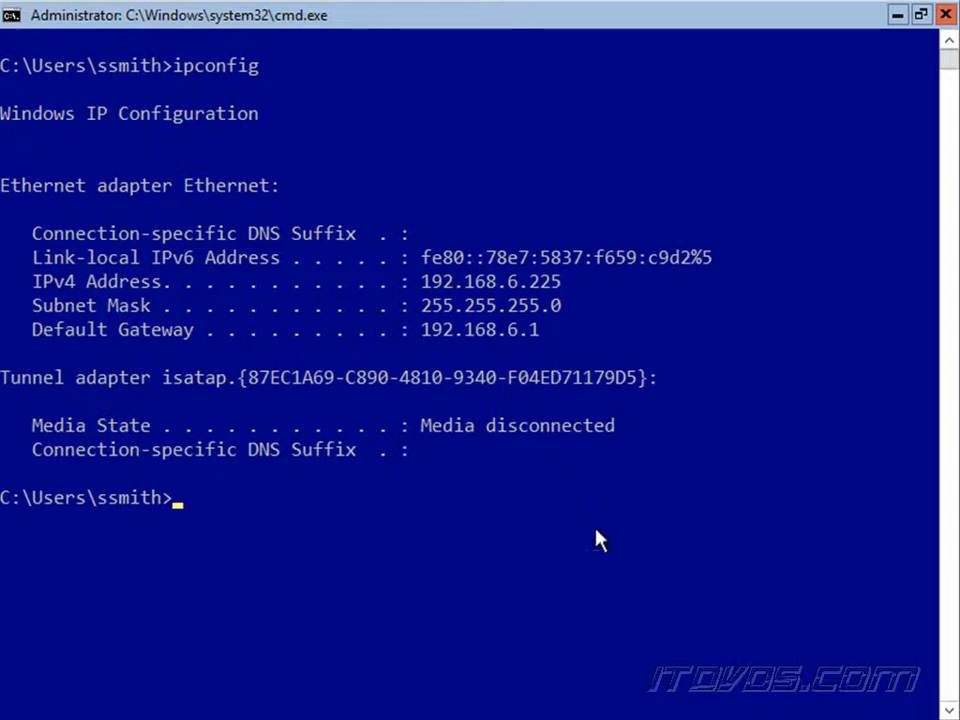
pyautogui.write('powershell')
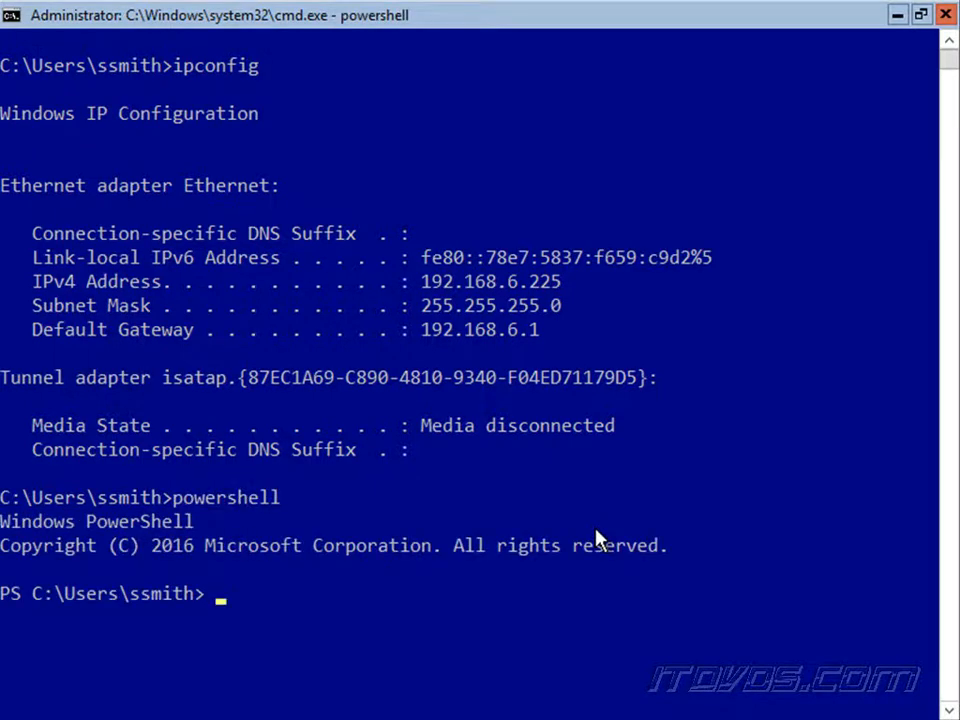
pyautogui.write('Get-NetAdapter')
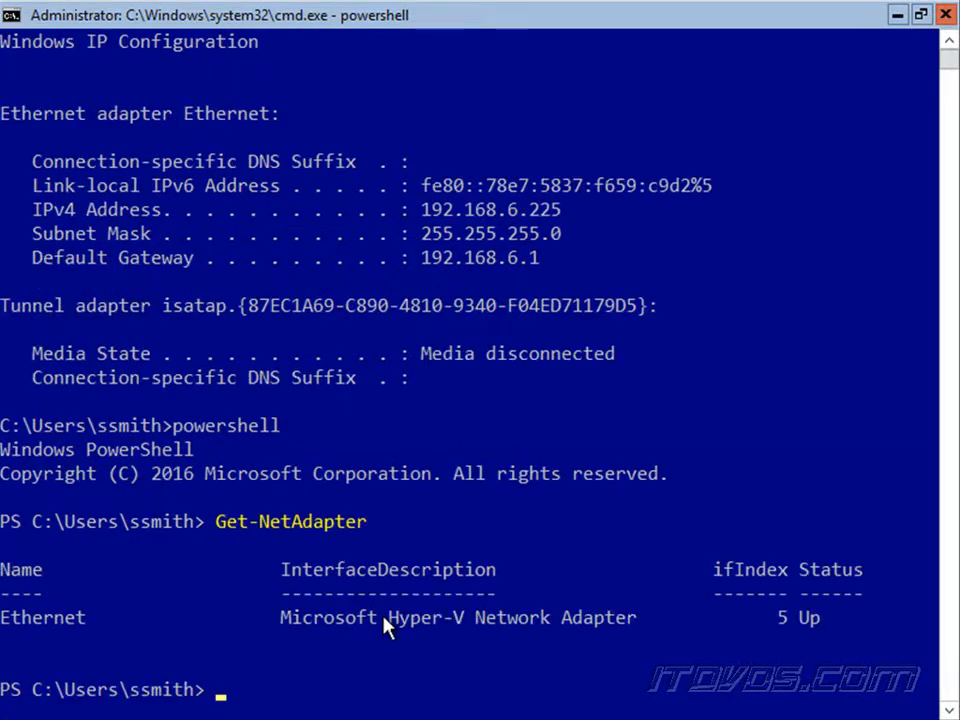
pyautogui.moveTo(78, 644)
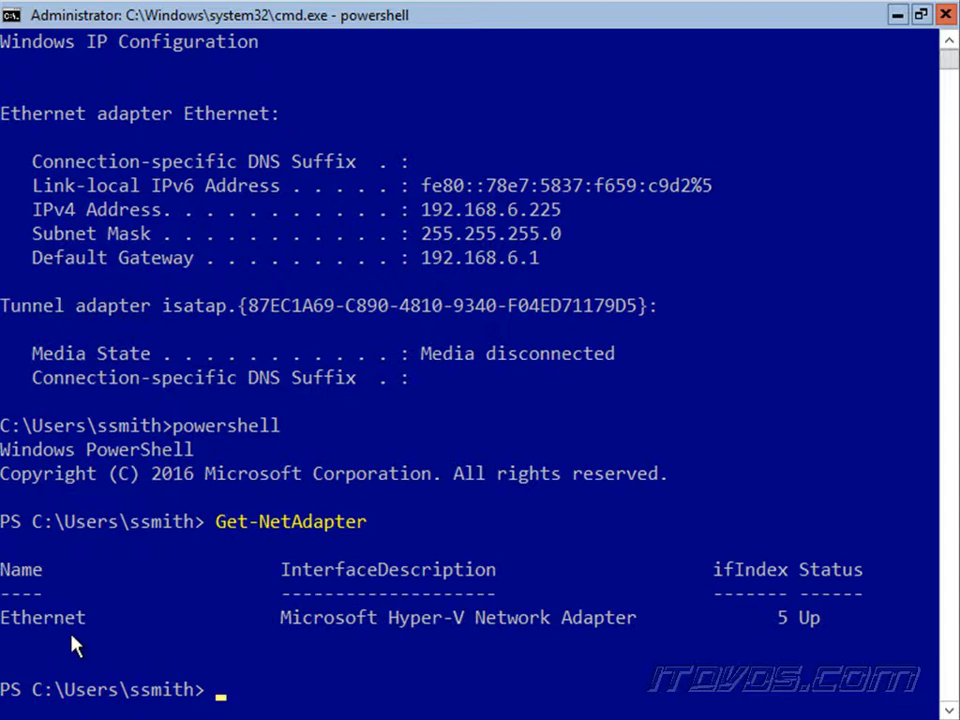
pyautogui.moveTo(490, 624)
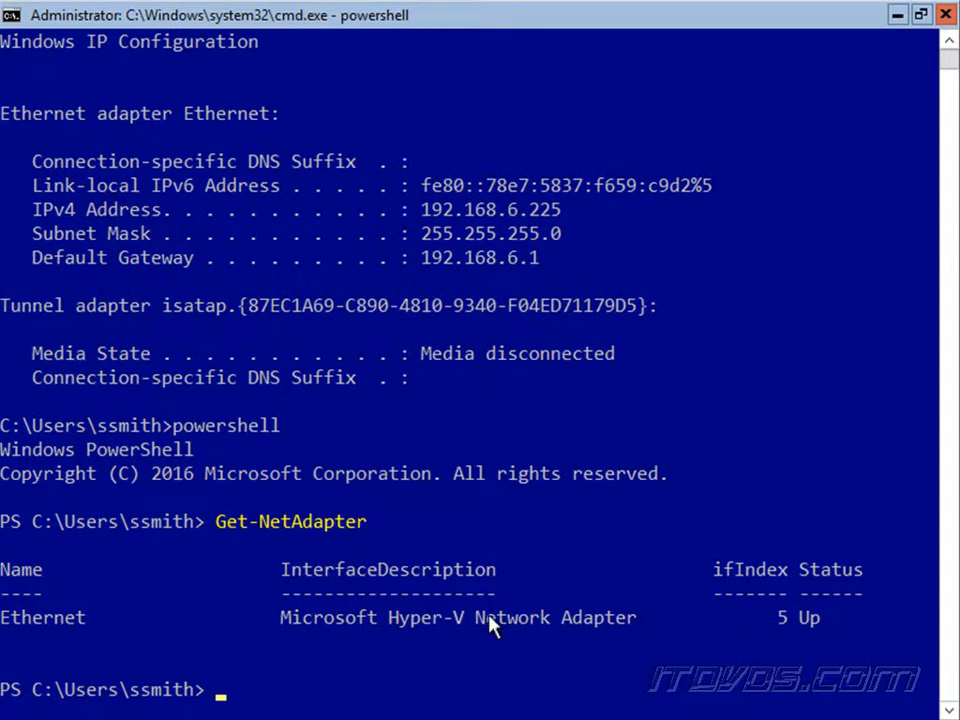
pyautogui.write('Get-NetIPConfiguration')
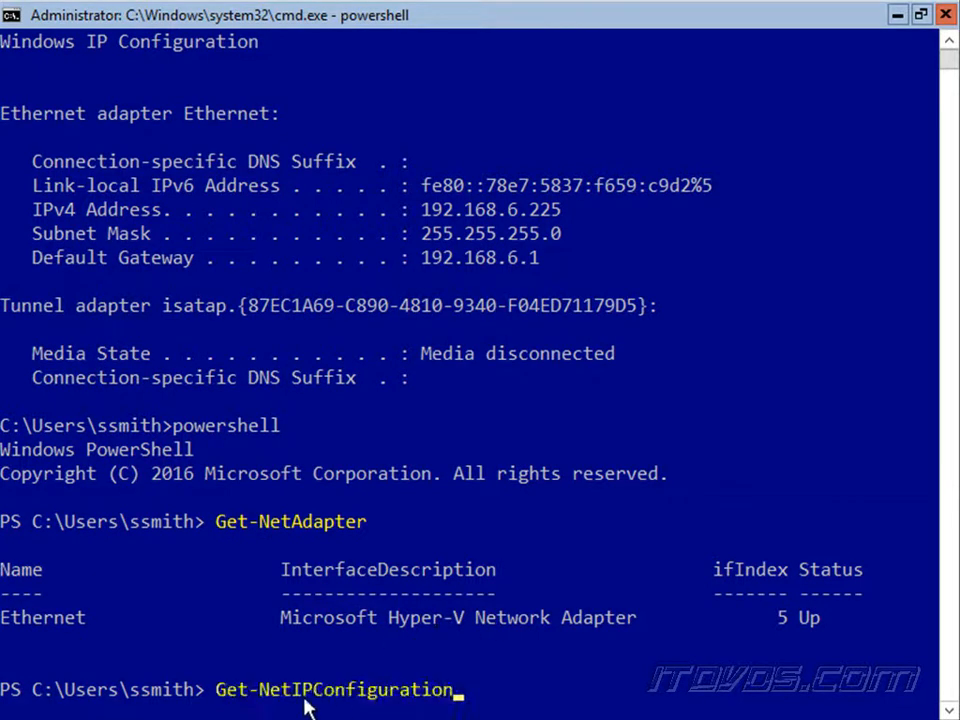
pyautogui.moveTo(548, 668)
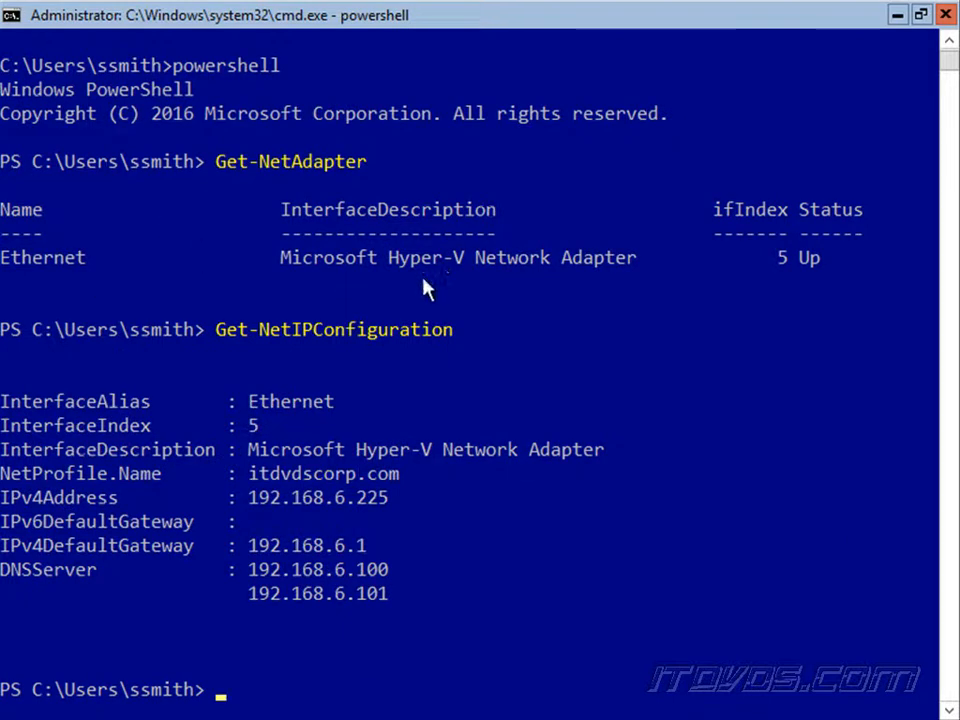
pyautogui.moveTo(140, 424)
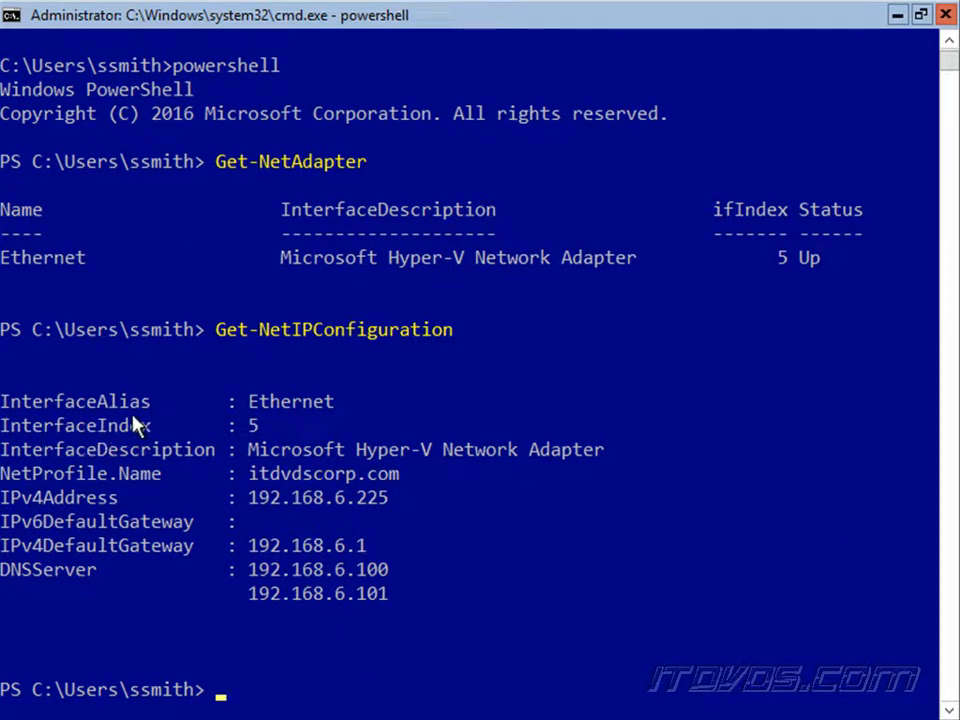
pyautogui.moveTo(44, 278)
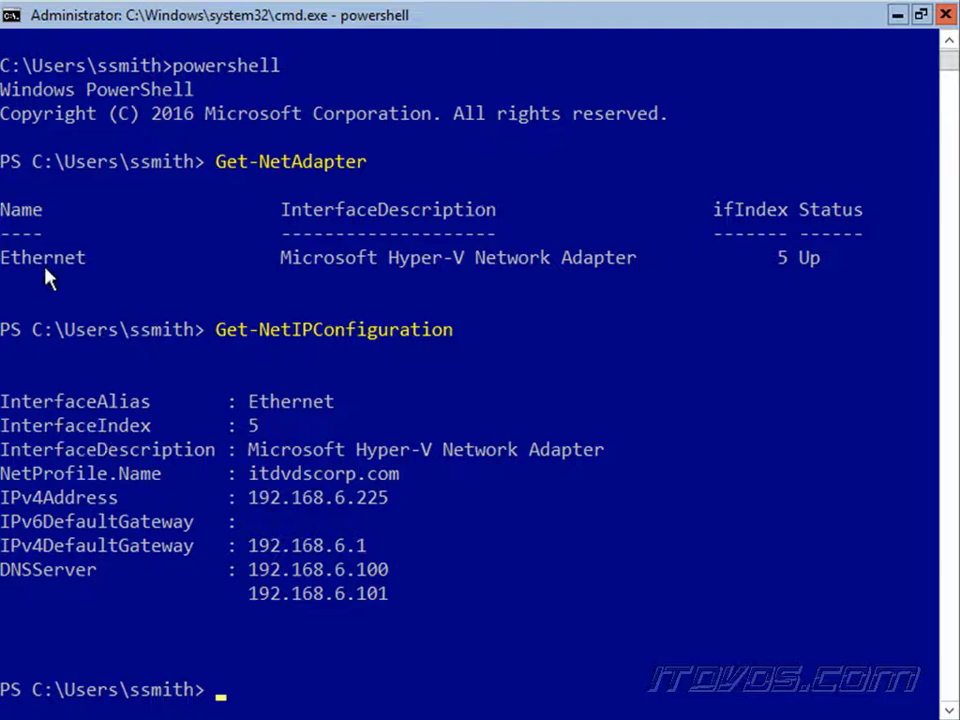
pyautogui.moveTo(780, 264)
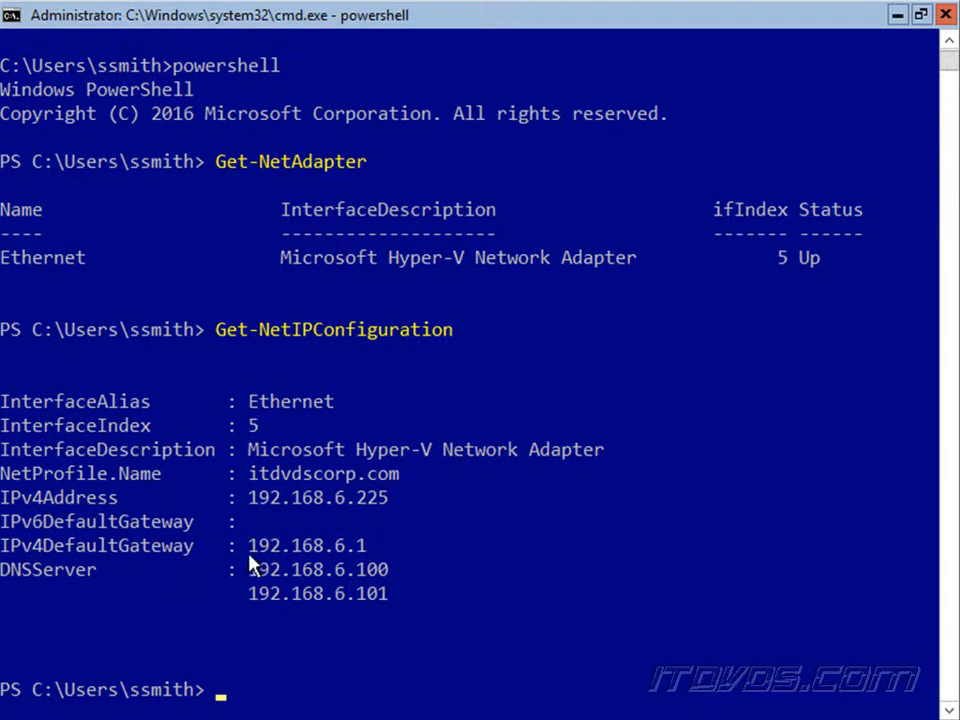
pyautogui.moveTo(390, 562)
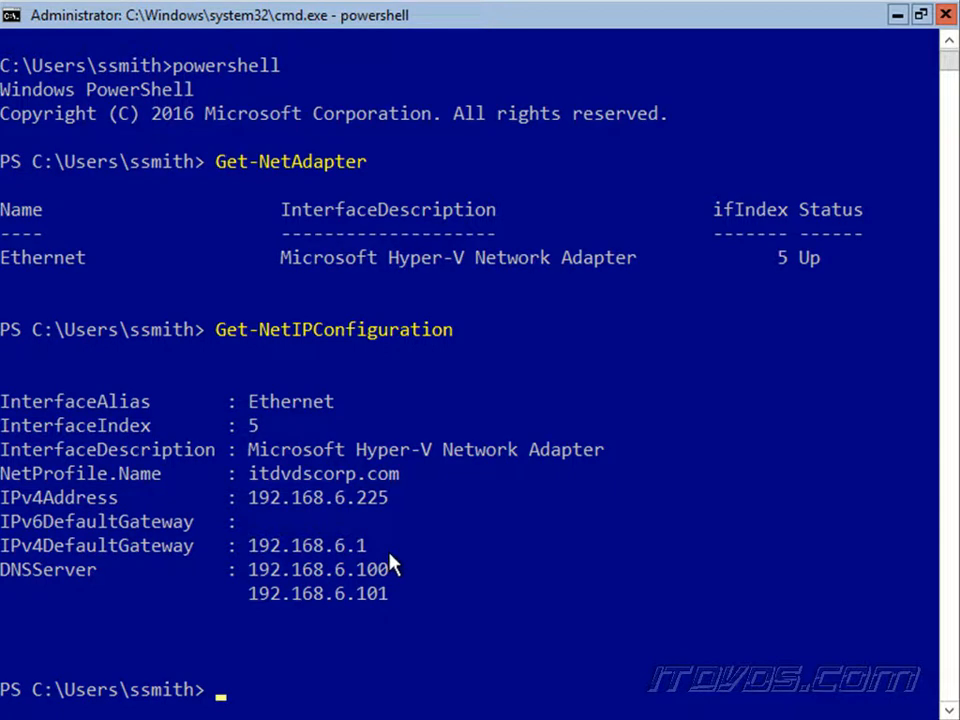
pyautogui.moveTo(328, 578)
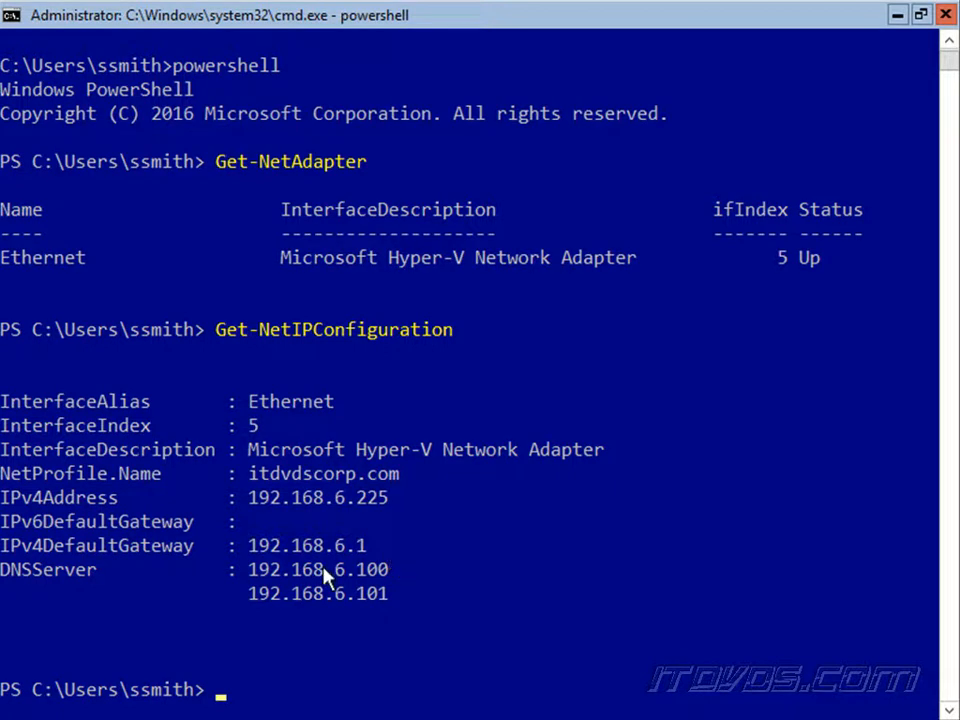
pyautogui.moveTo(276, 624)
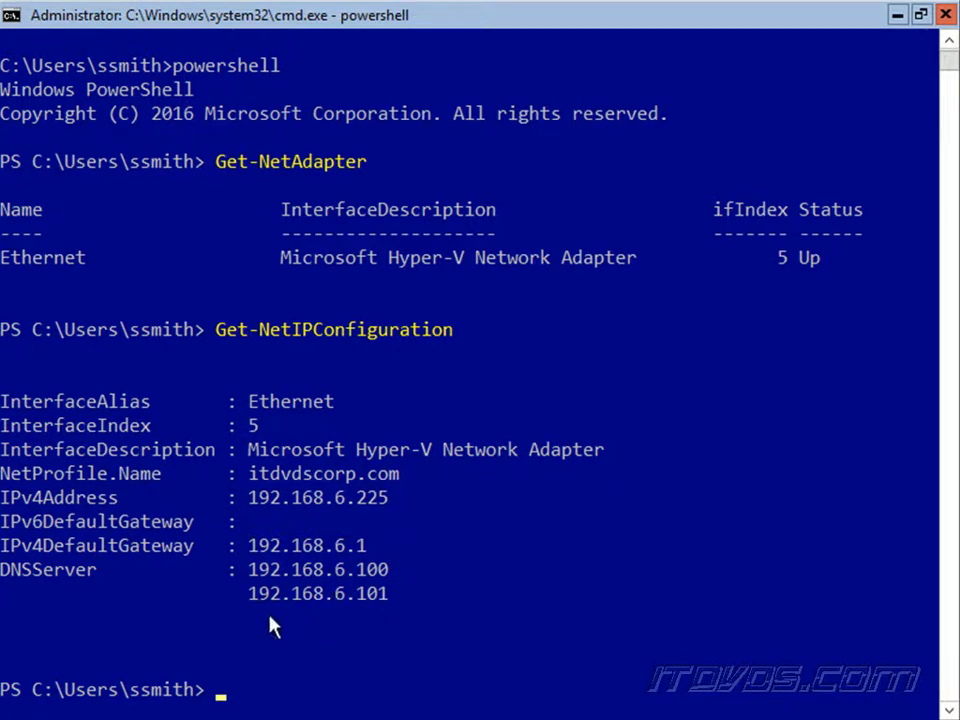
pyautogui.moveTo(336, 630)
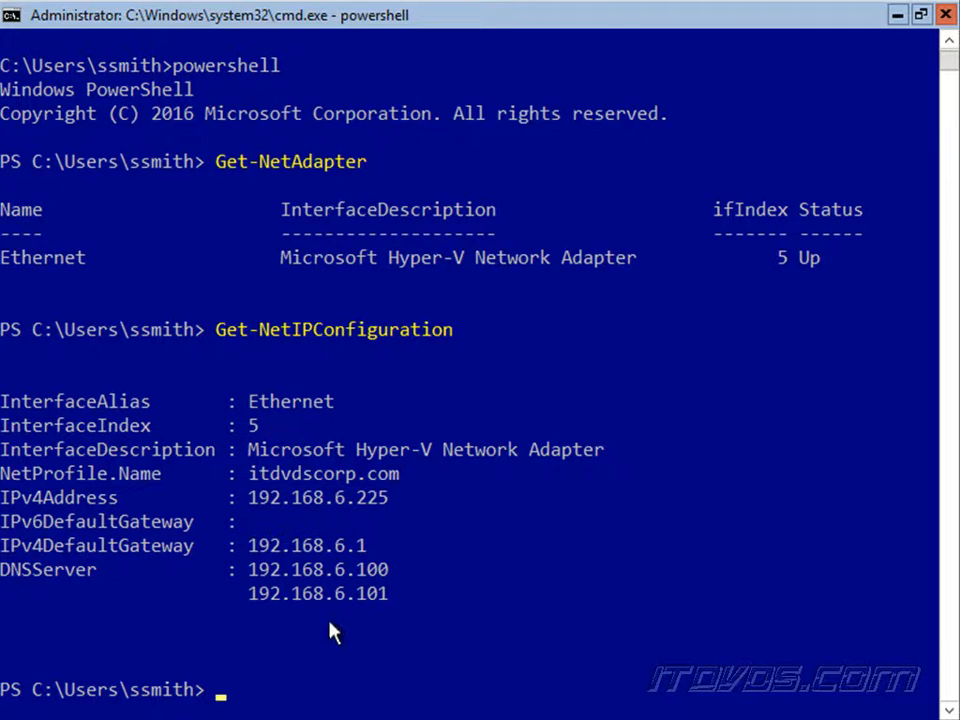
pyautogui.write('get-netroute -DestinationPrefix "0.0.0.0/0"')
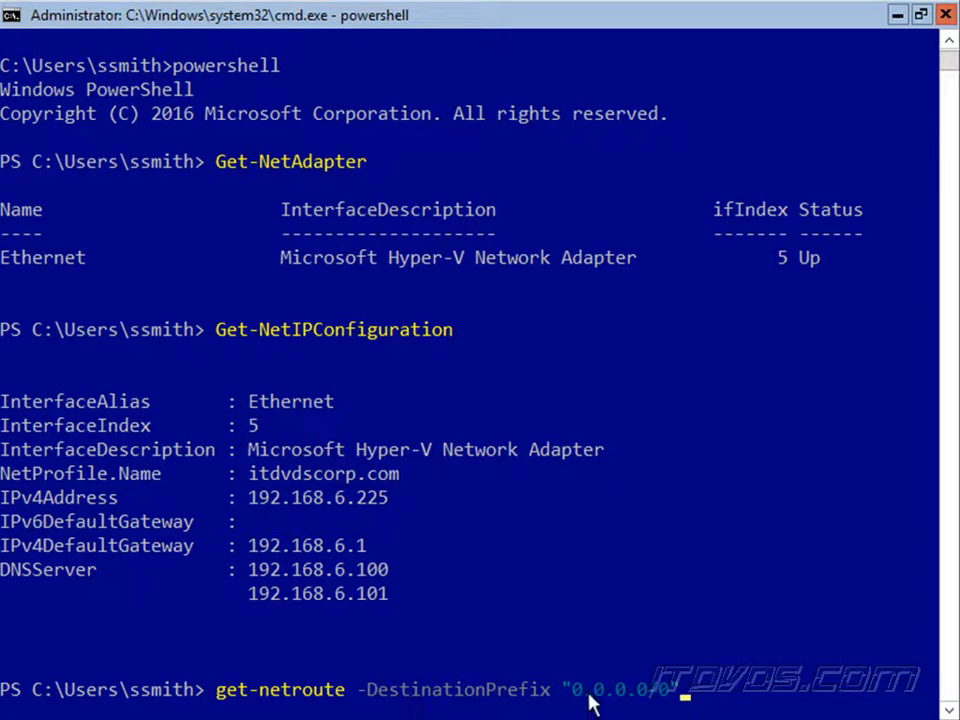
pyautogui.moveTo(584, 704)
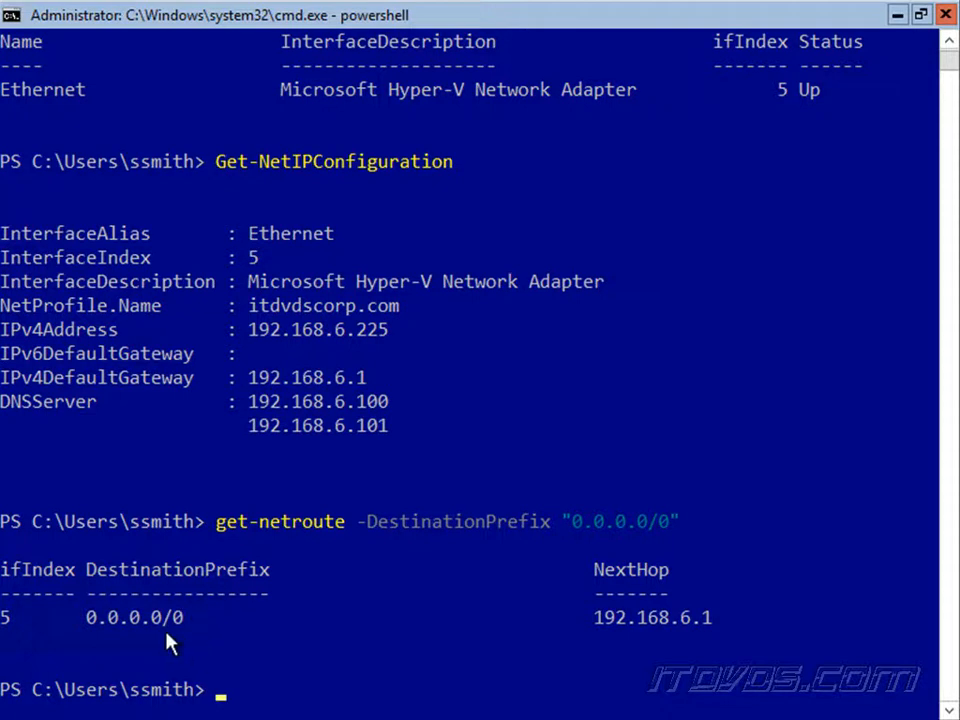
pyautogui.moveTo(150, 644)
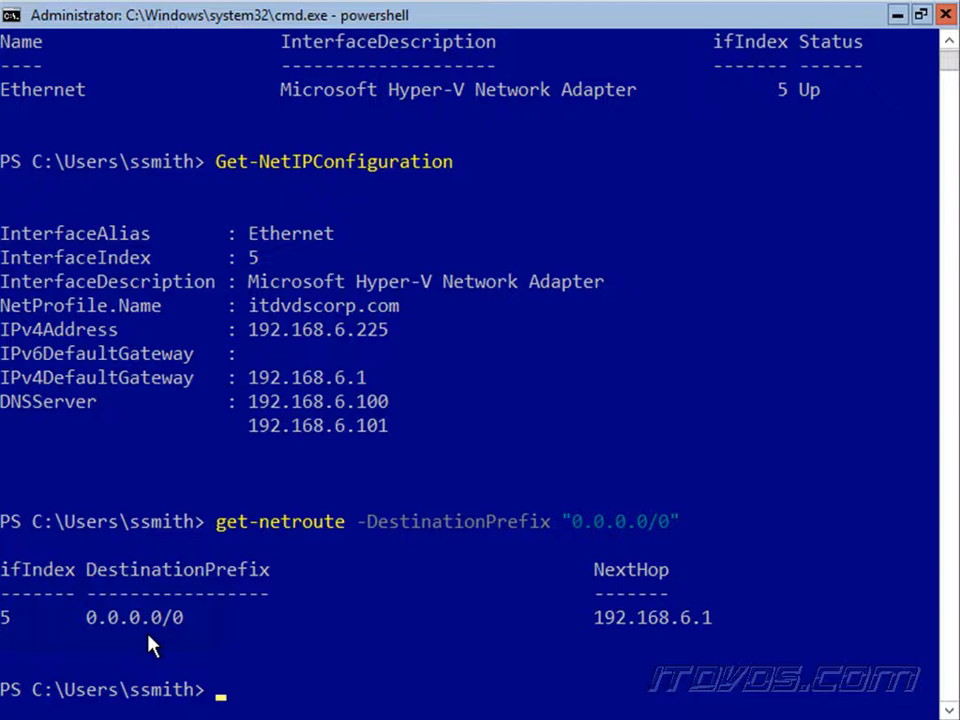
pyautogui.moveTo(16, 630)
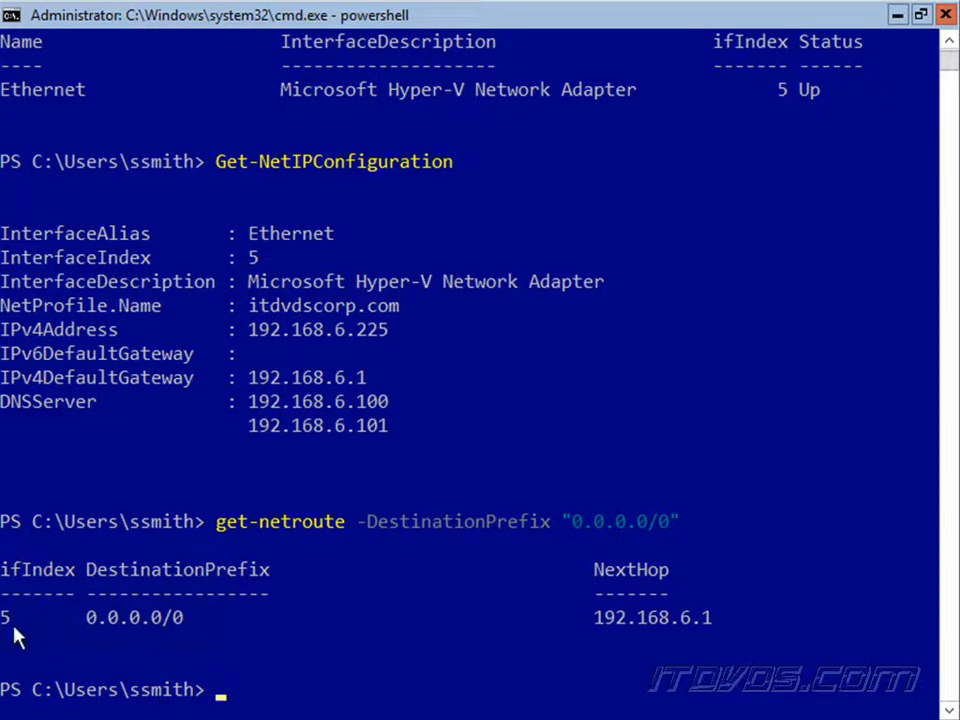
pyautogui.moveTo(64, 640)
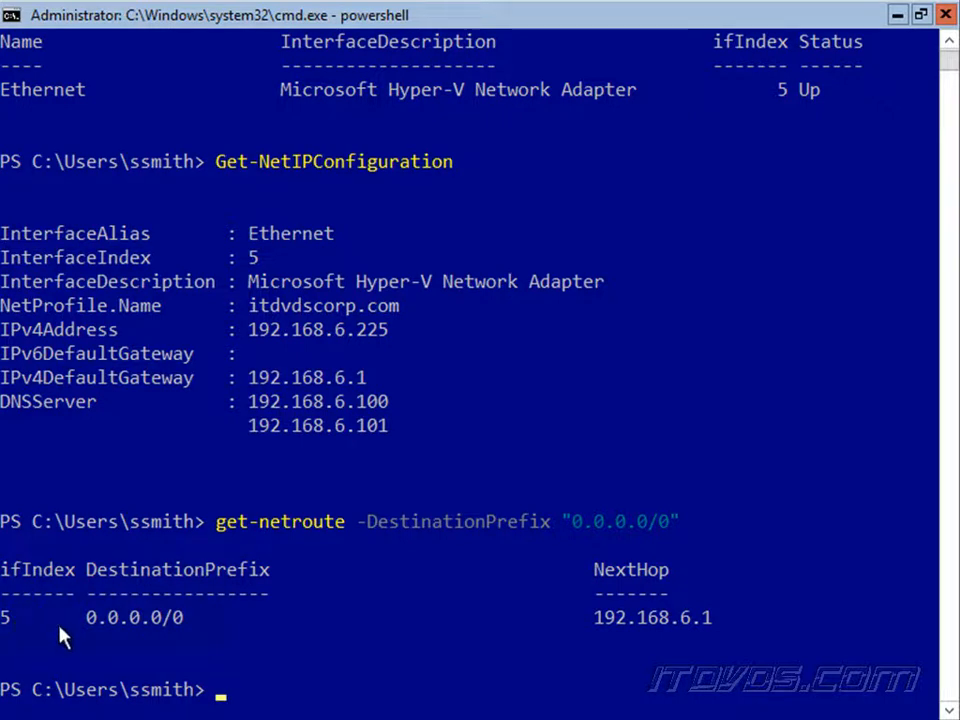
pyautogui.moveTo(212, 624)
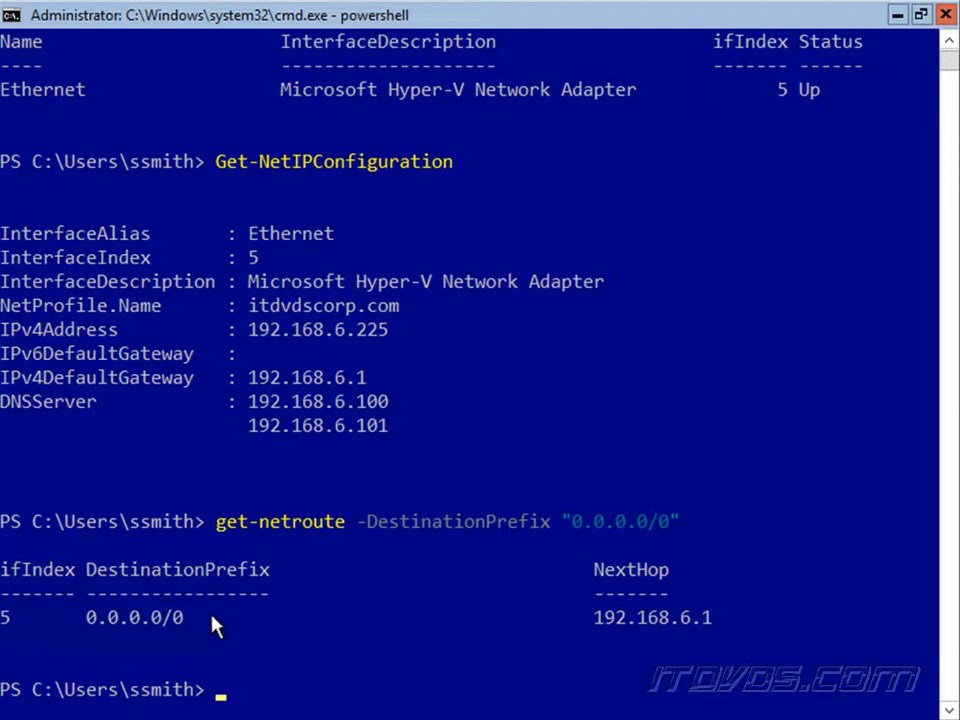
pyautogui.moveTo(252, 610)
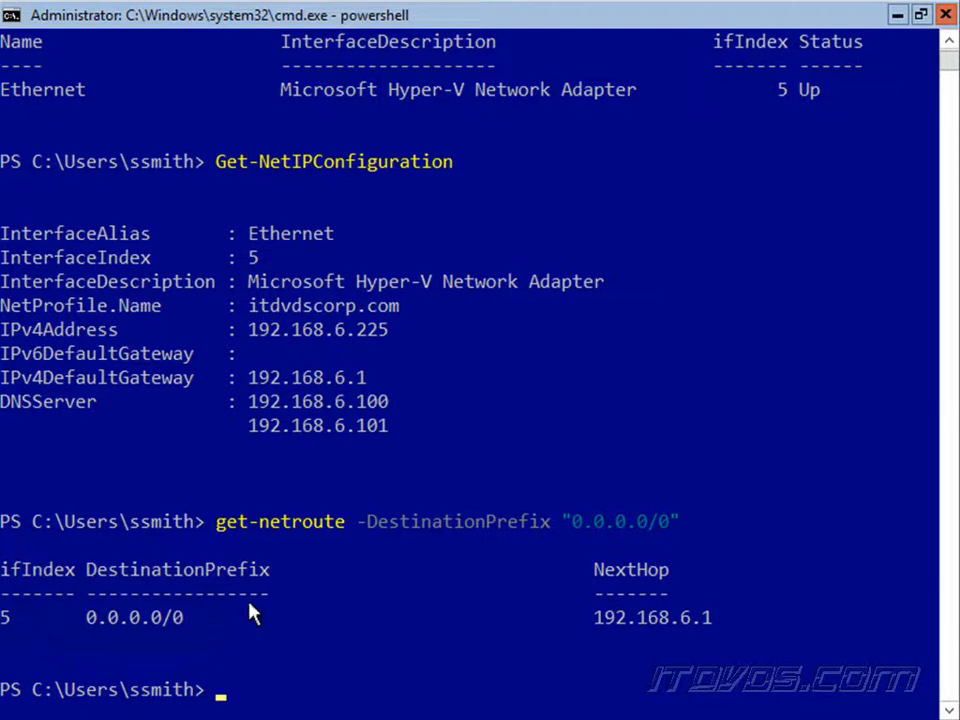
pyautogui.moveTo(300, 636)
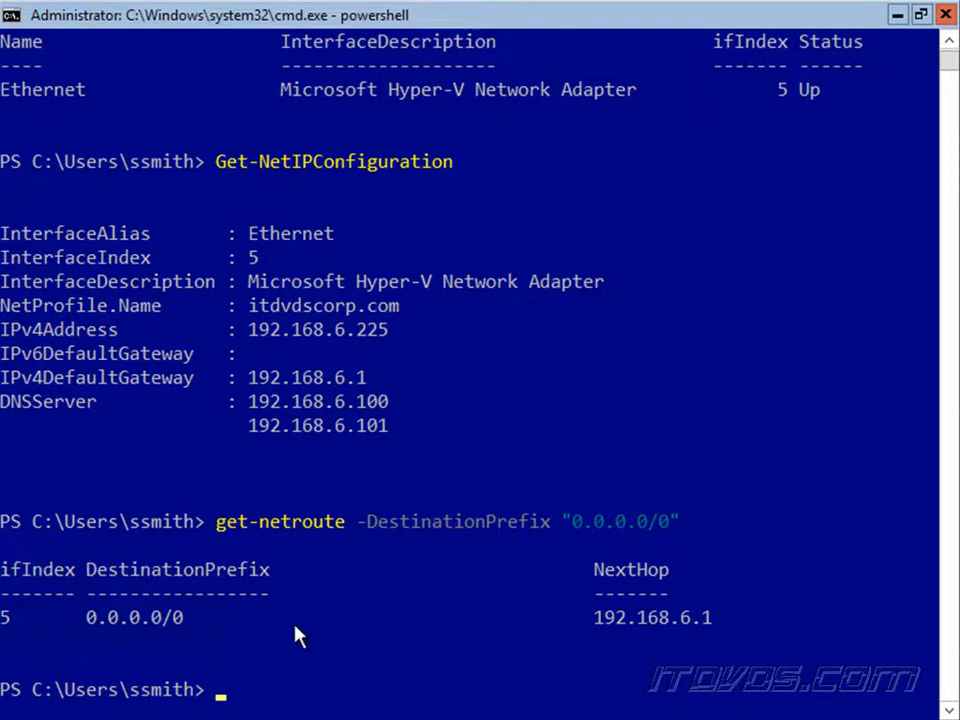
pyautogui.write('remove-netroute -ifIndex 5 -DestinationPrefix "0.0.0.0/0" -NextHop 192.168.6.1')
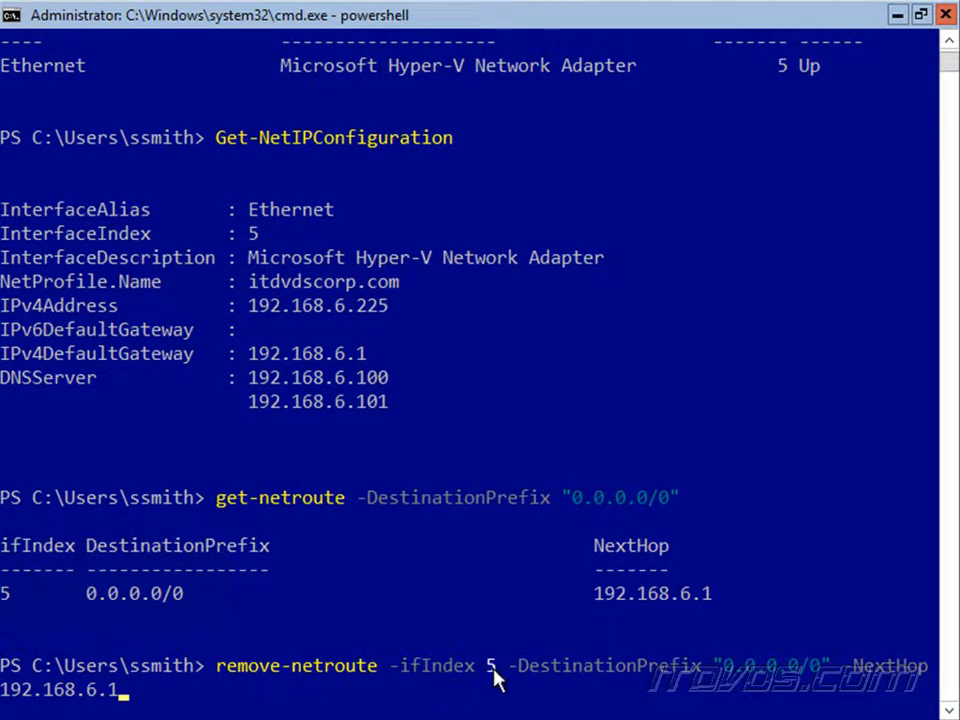
pyautogui.moveTo(600, 676)
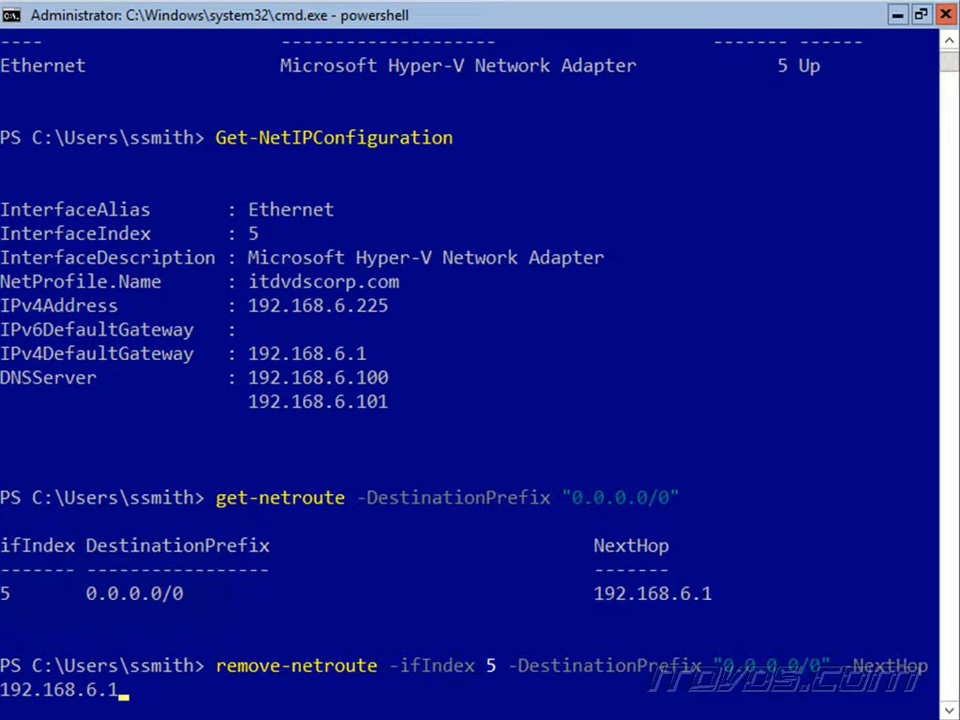
pyautogui.moveTo(490, 212)
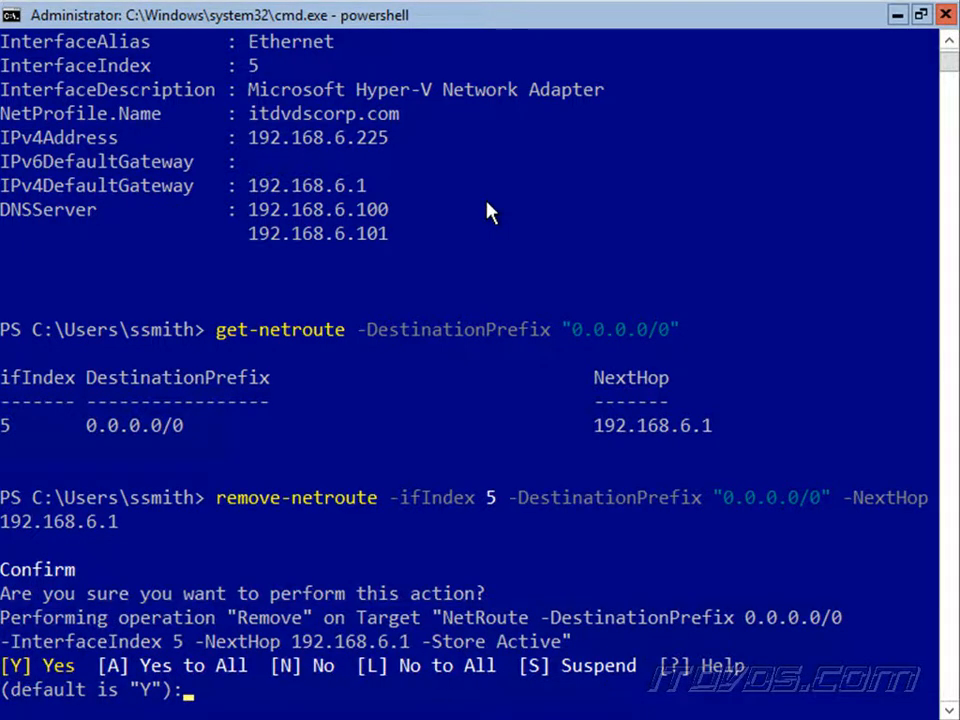
pyautogui.write('Y')
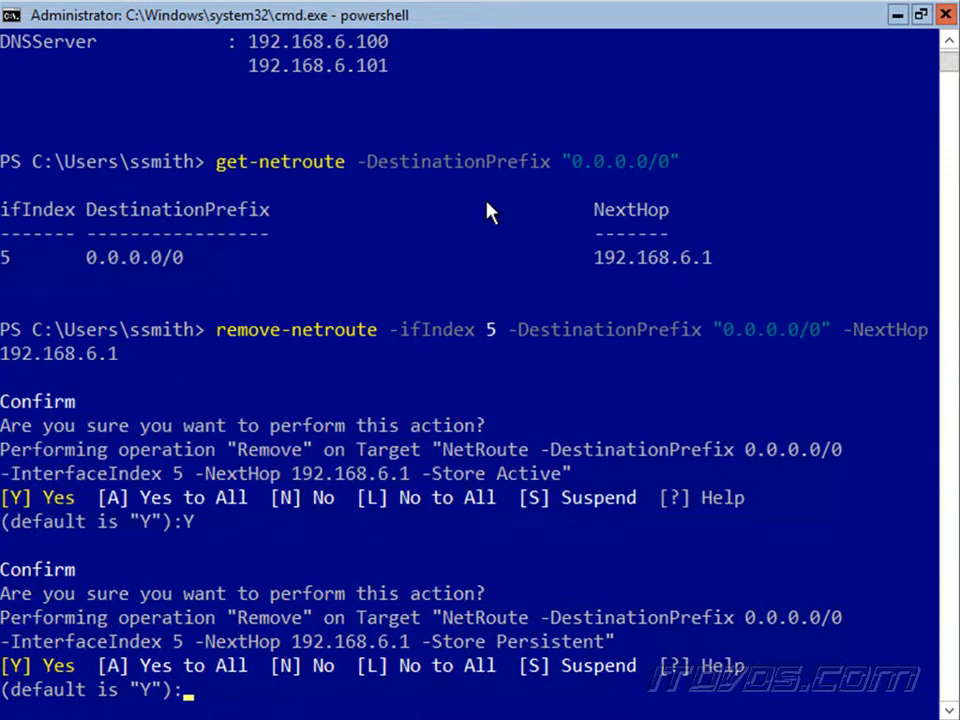
pyautogui.moveTo(490, 644)
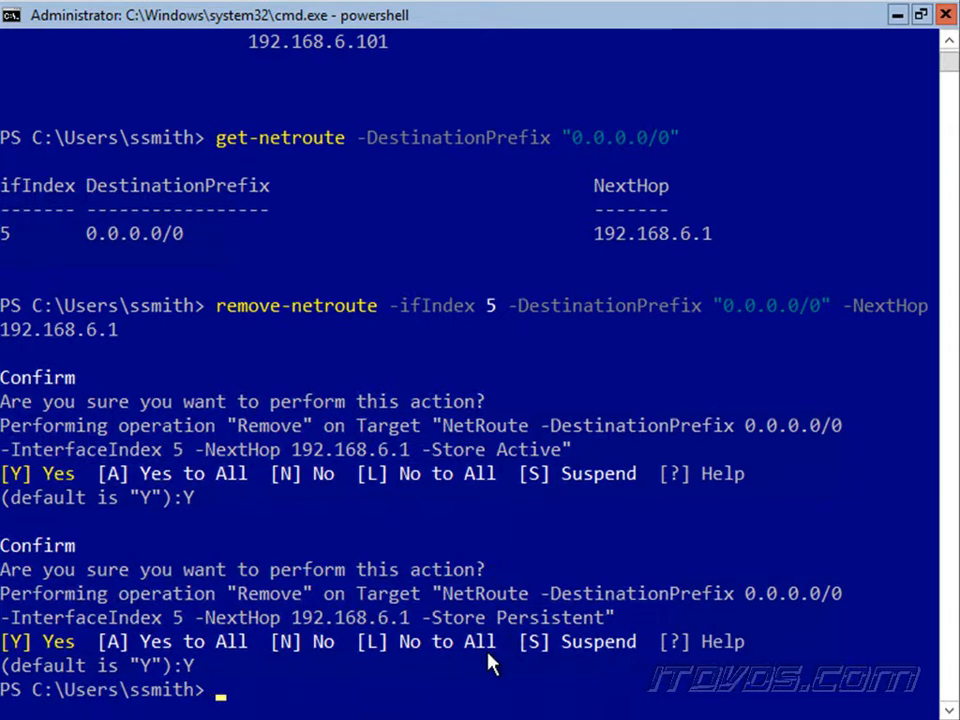
pyautogui.moveTo(500, 556)
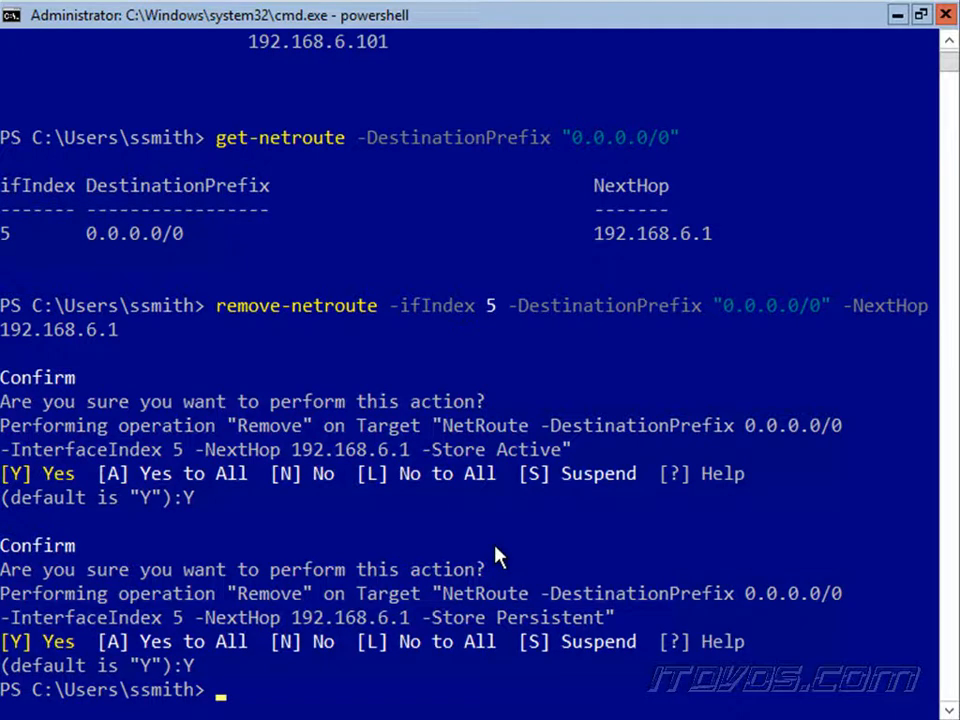
pyautogui.moveTo(516, 628)
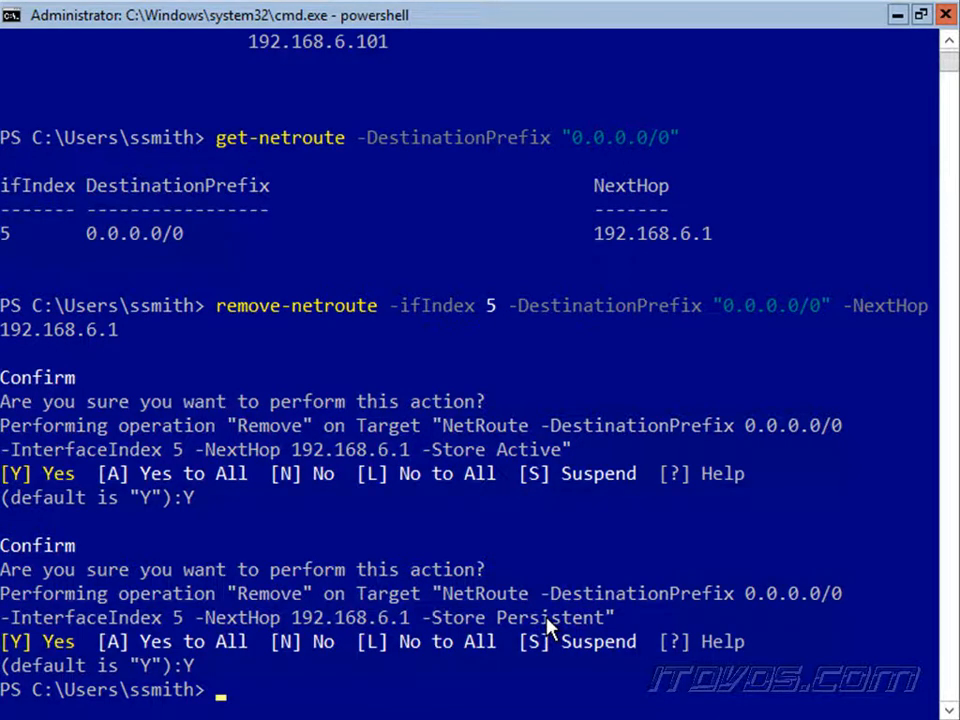
pyautogui.write('new-netroute -ifIndex 5 -DestinationPrefix "0.0.0.0/0" -NextHop 192.168.6.254')
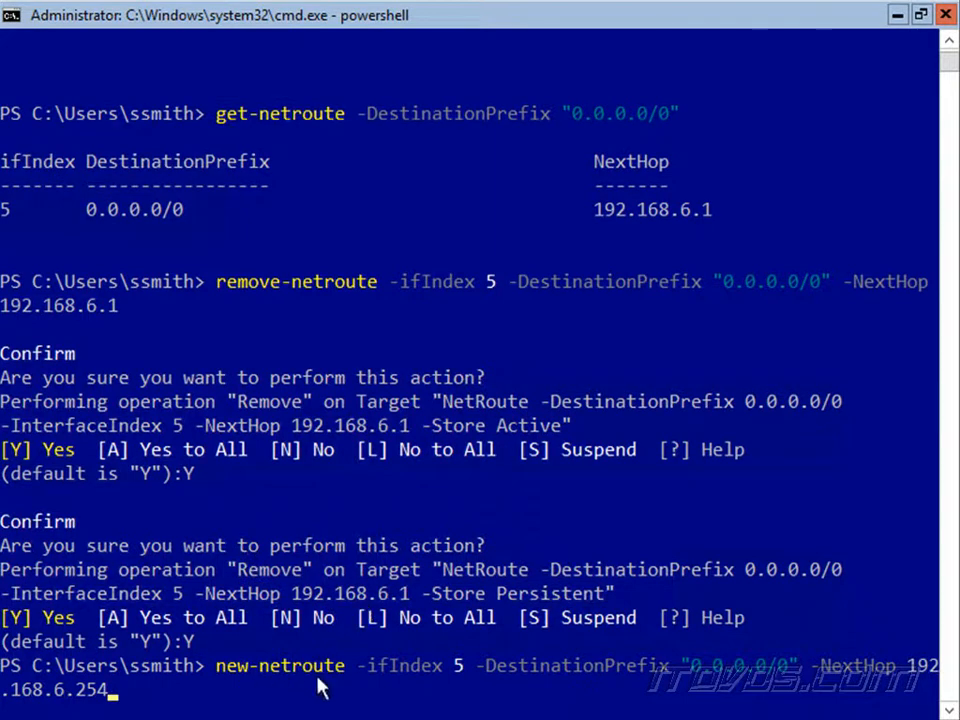
pyautogui.moveTo(398, 688)
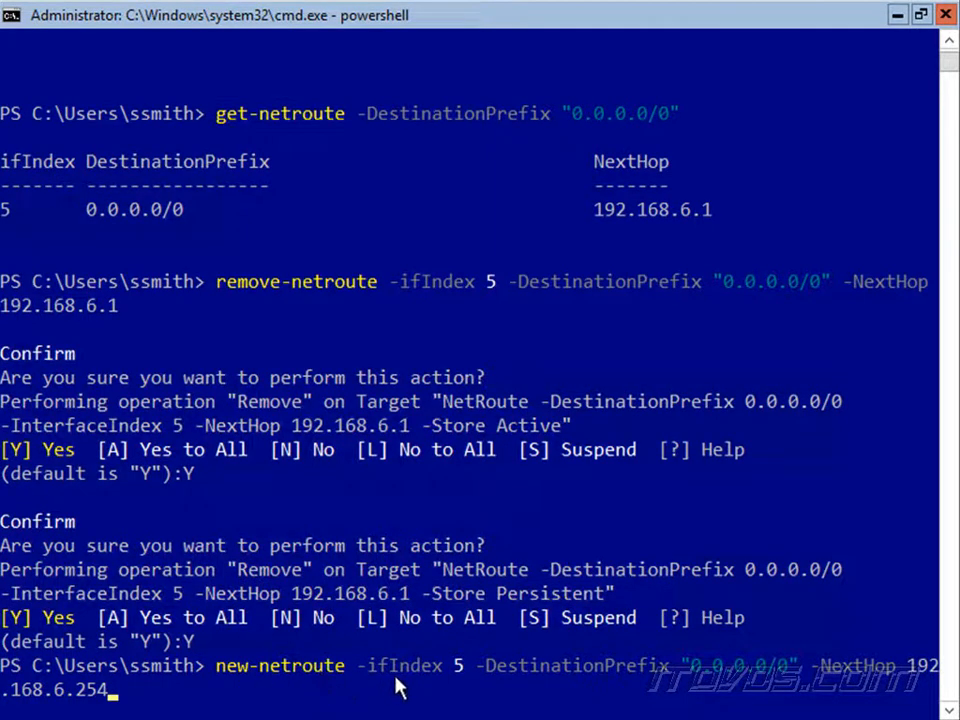
pyautogui.moveTo(196, 460)
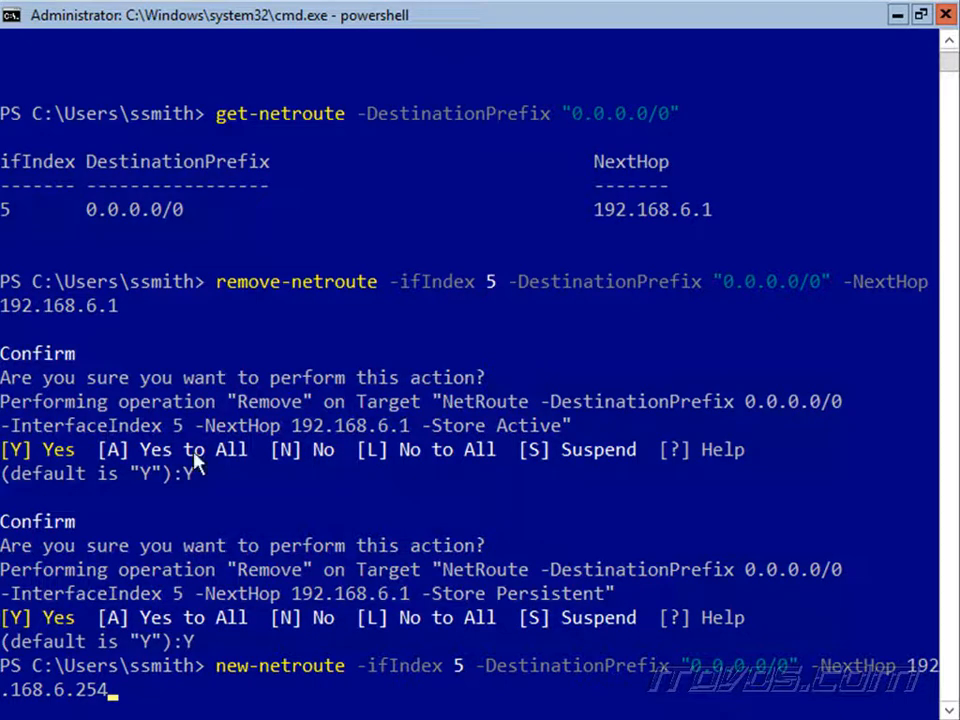
pyautogui.moveTo(576, 680)
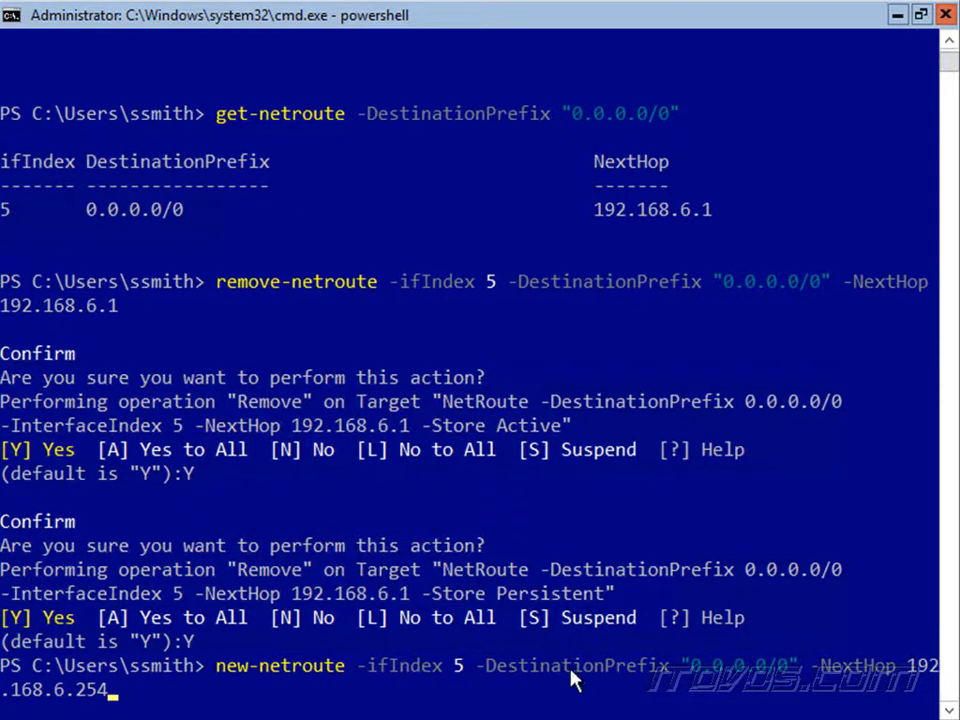
pyautogui.moveTo(718, 678)
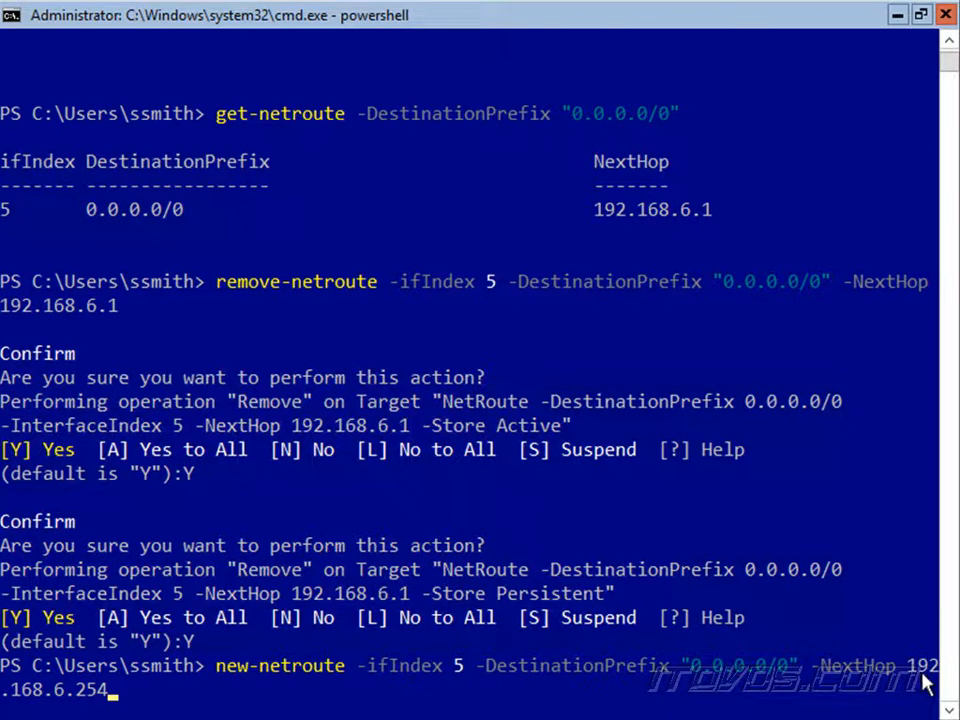
pyautogui.moveTo(246, 620)
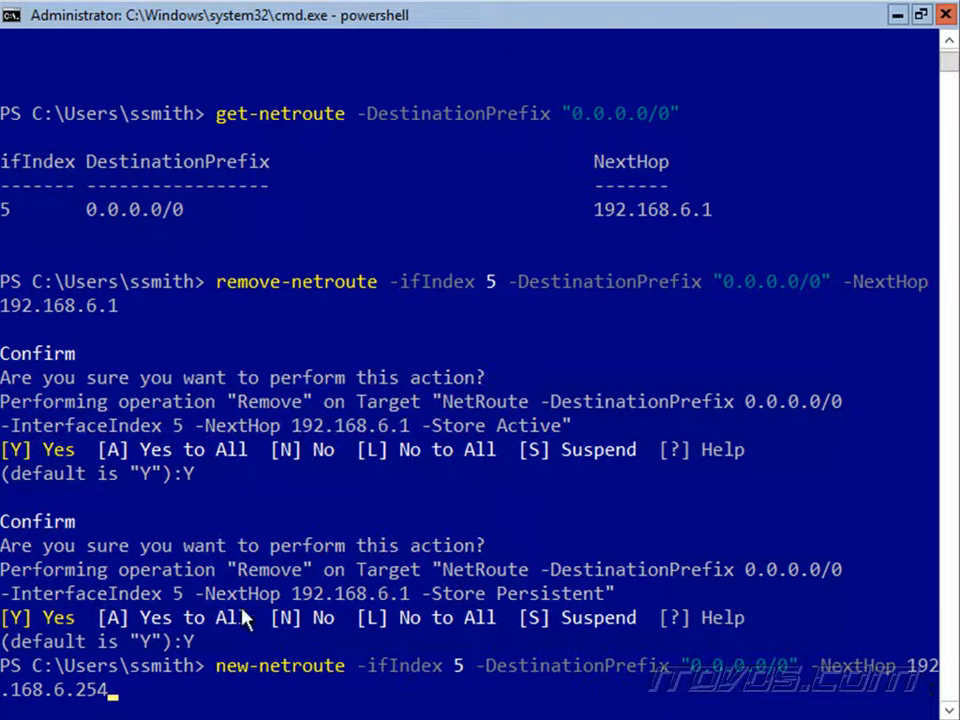
pyautogui.moveTo(520, 82)
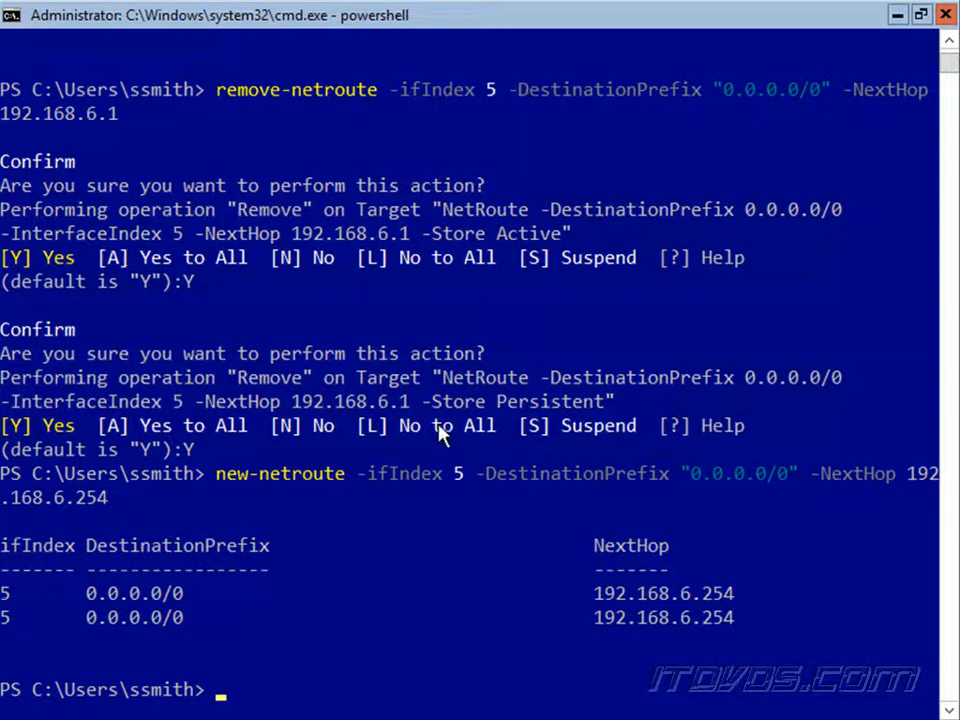
pyautogui.moveTo(164, 620)
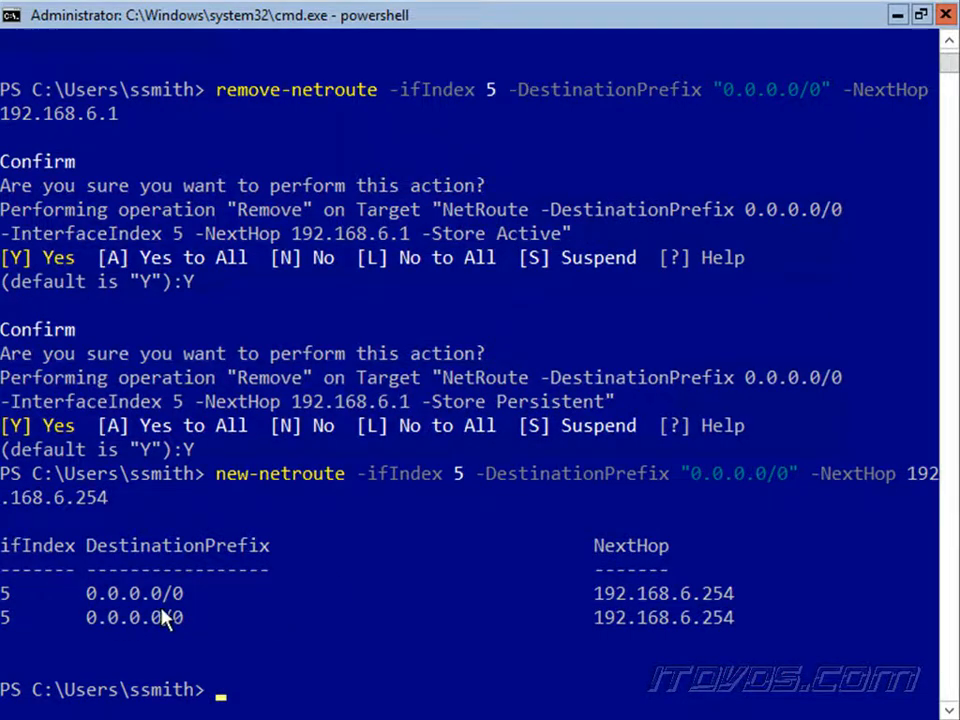
pyautogui.moveTo(170, 638)
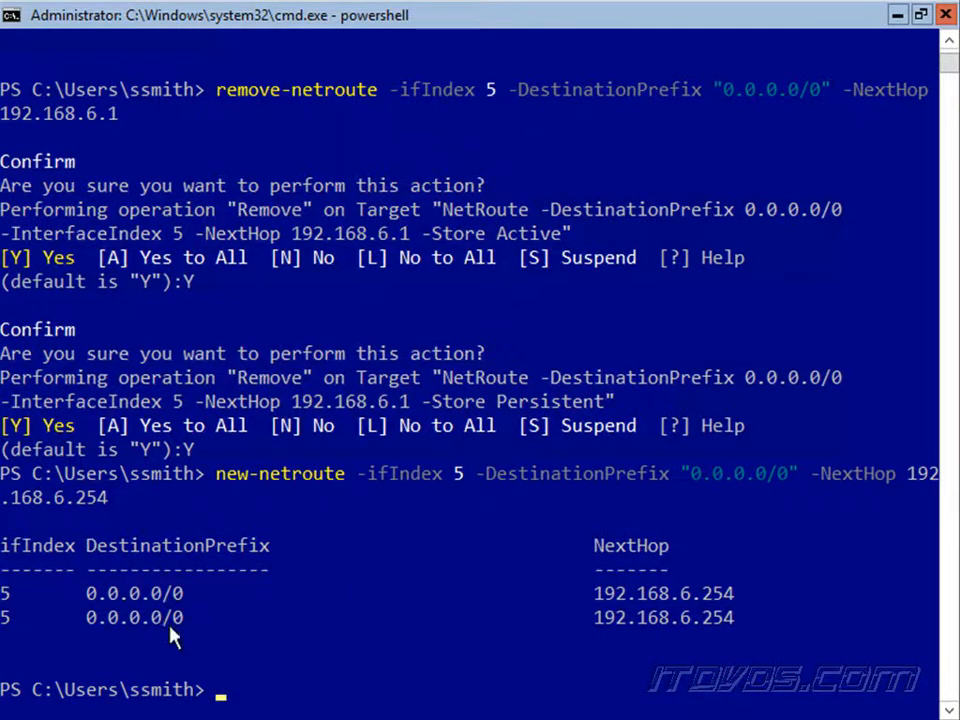
pyautogui.write('remove-netroute -ifIndex 5 -DestinationPrefix "0.0.0.0/0" -NextHop 192.168.6.1')
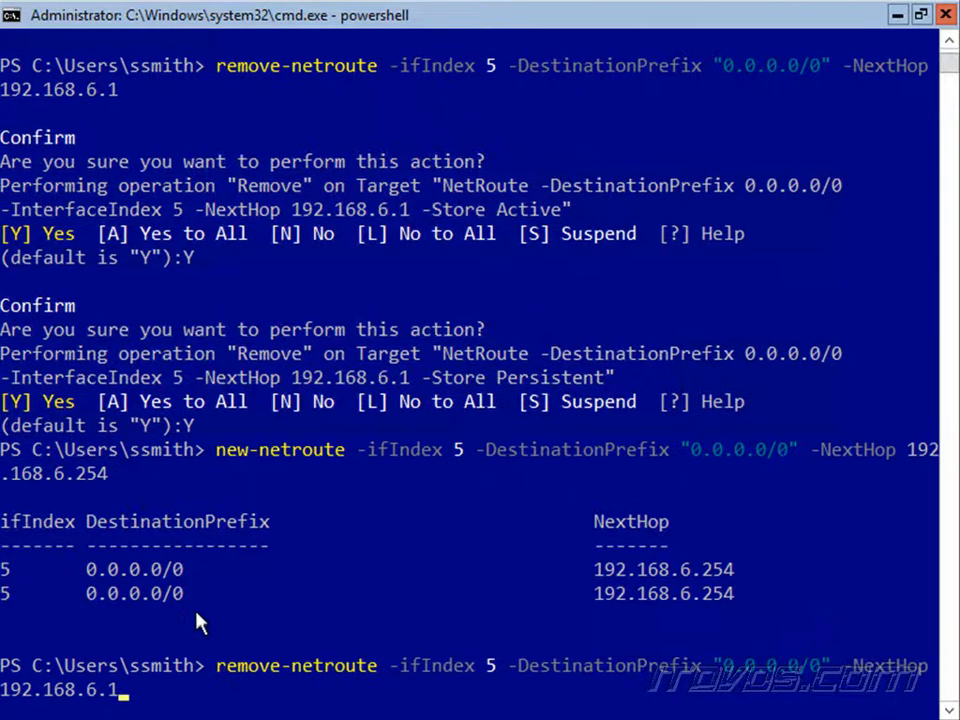
pyautogui.write('get-netroute -DestinationPrefix "0.0.0.0/0"')
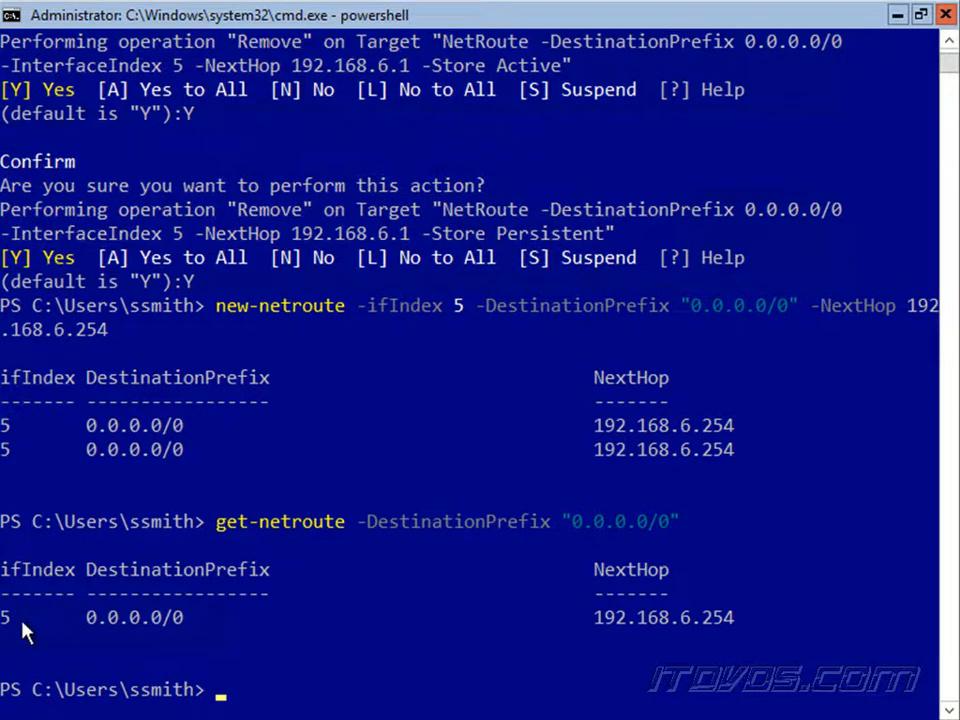
pyautogui.moveTo(458, 632)
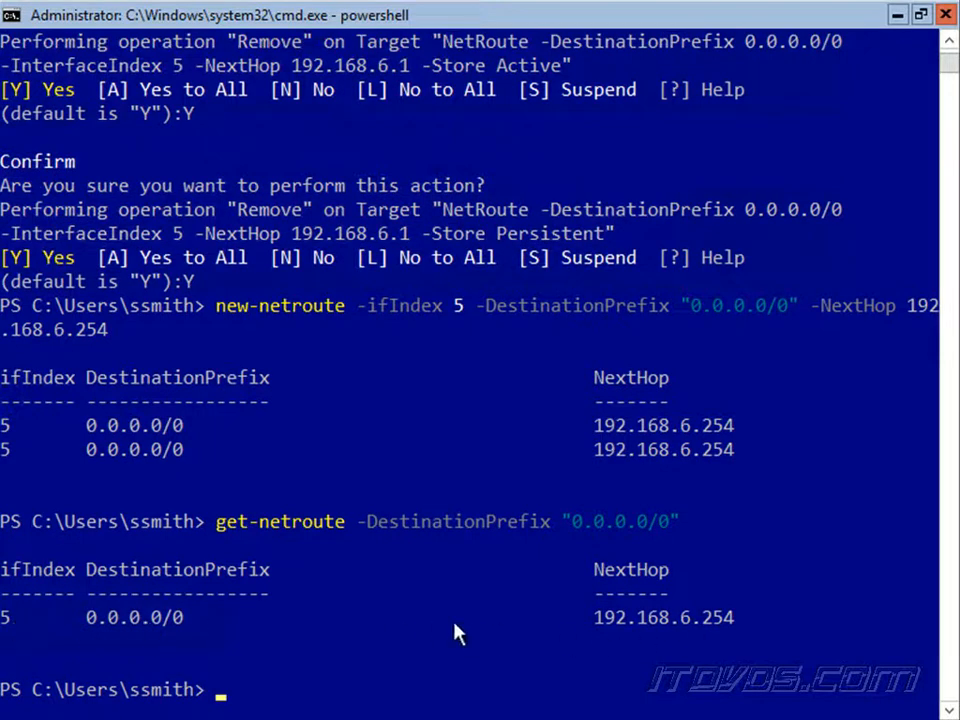
pyautogui.moveTo(204, 470)
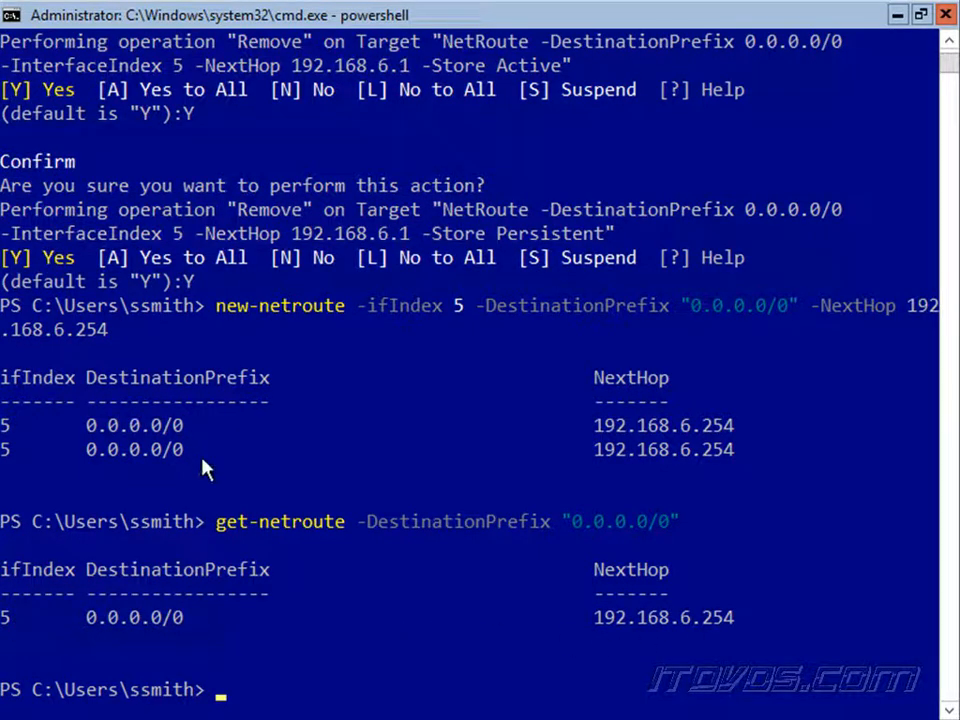
pyautogui.write('Get-NetIPConfiguration')
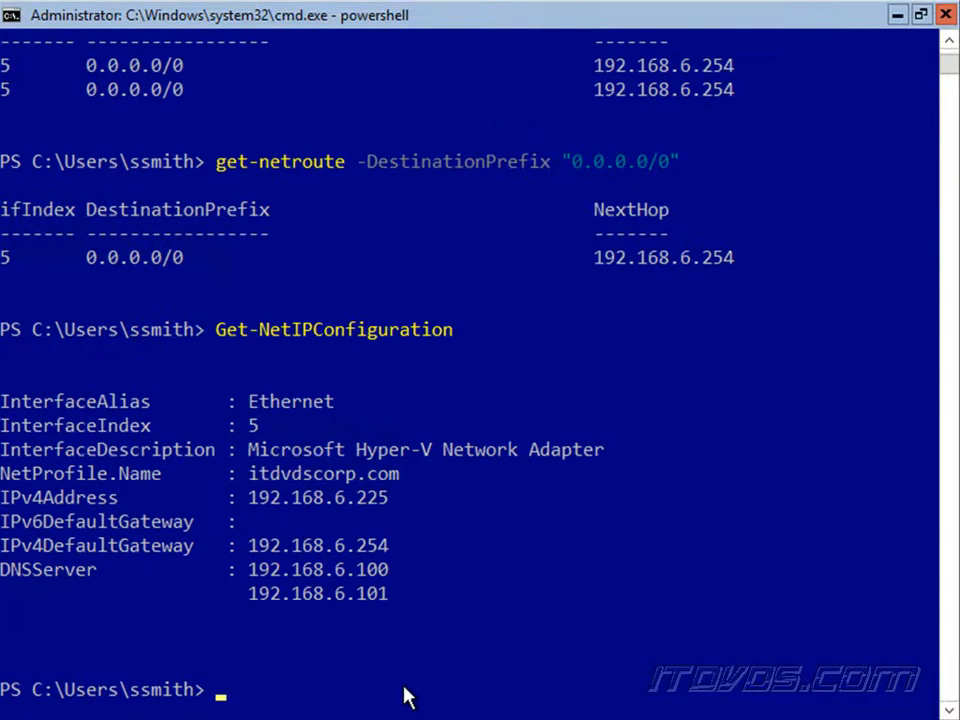
pyautogui.moveTo(240, 460)
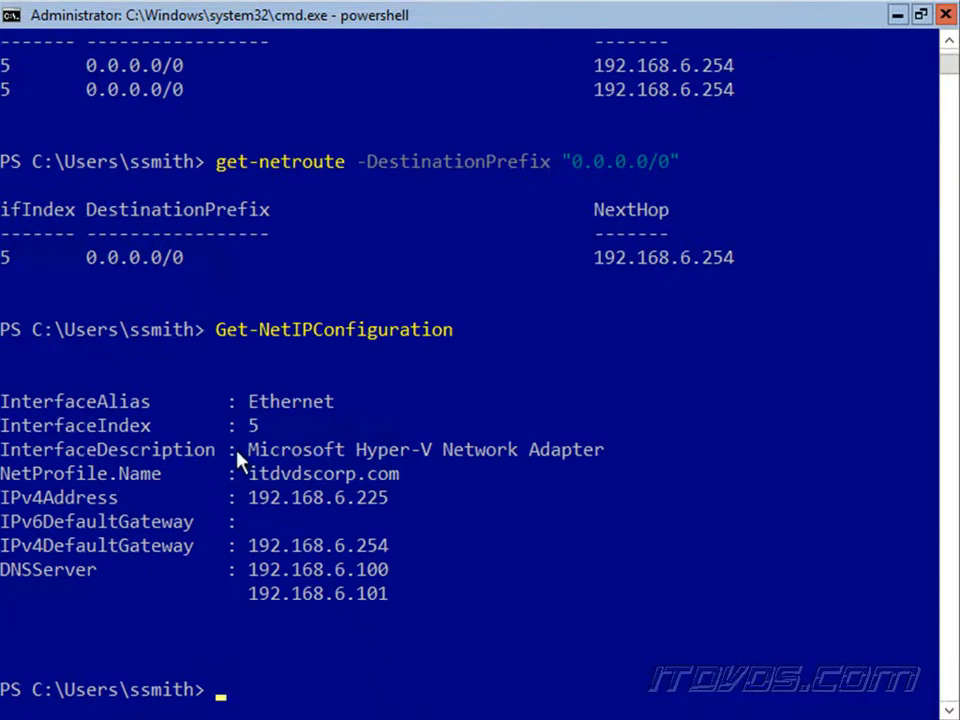
pyautogui.moveTo(336, 552)
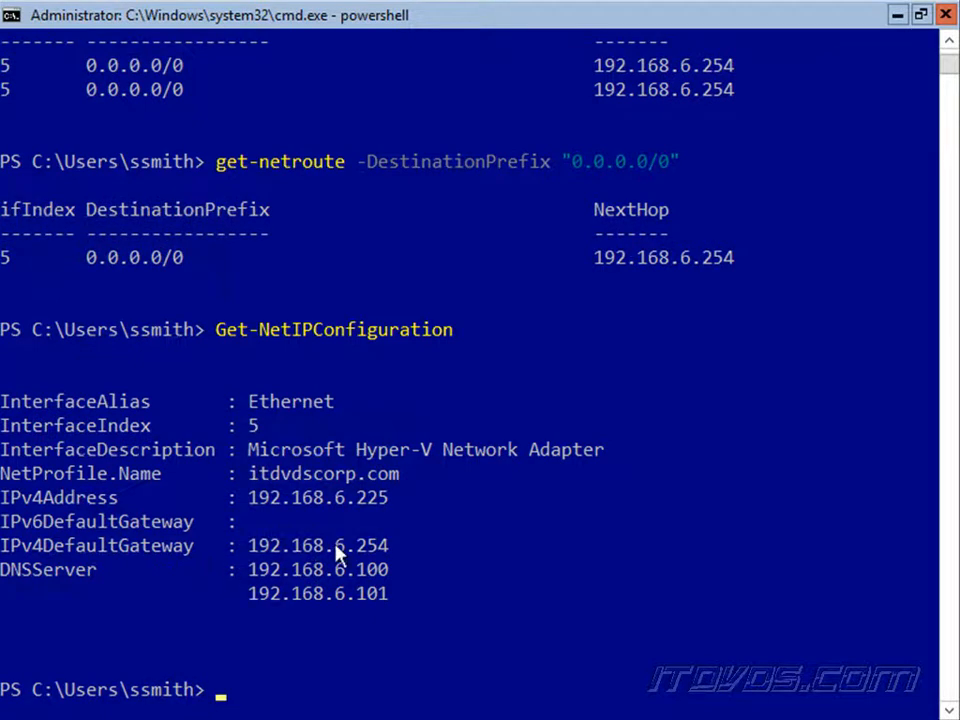